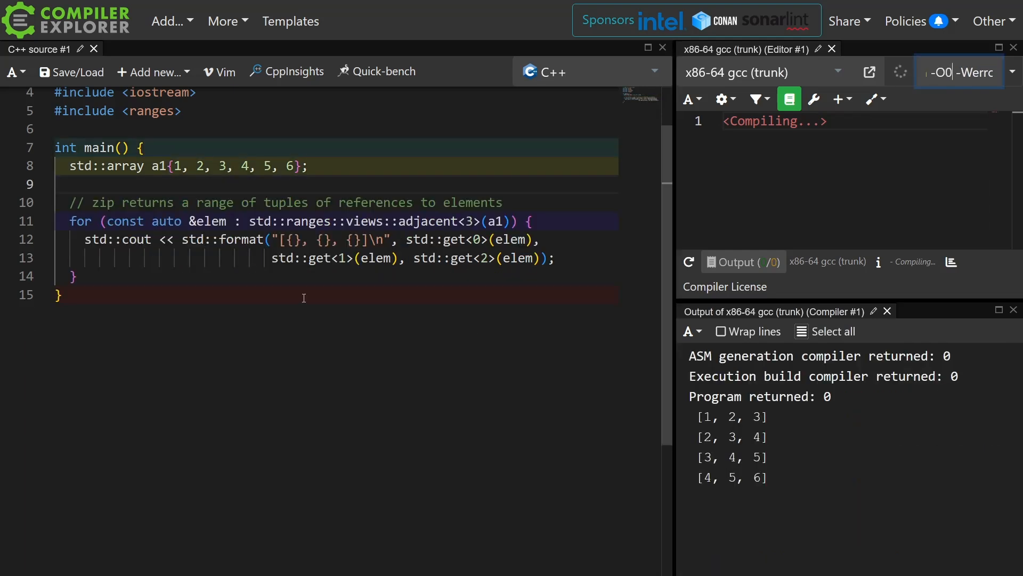
Replace 'zip' with 'adjacent' in the comment and place the cursor to extend it with '// in a sliding window'.
{"action": "double_click", "coordinate": [102, 203]}
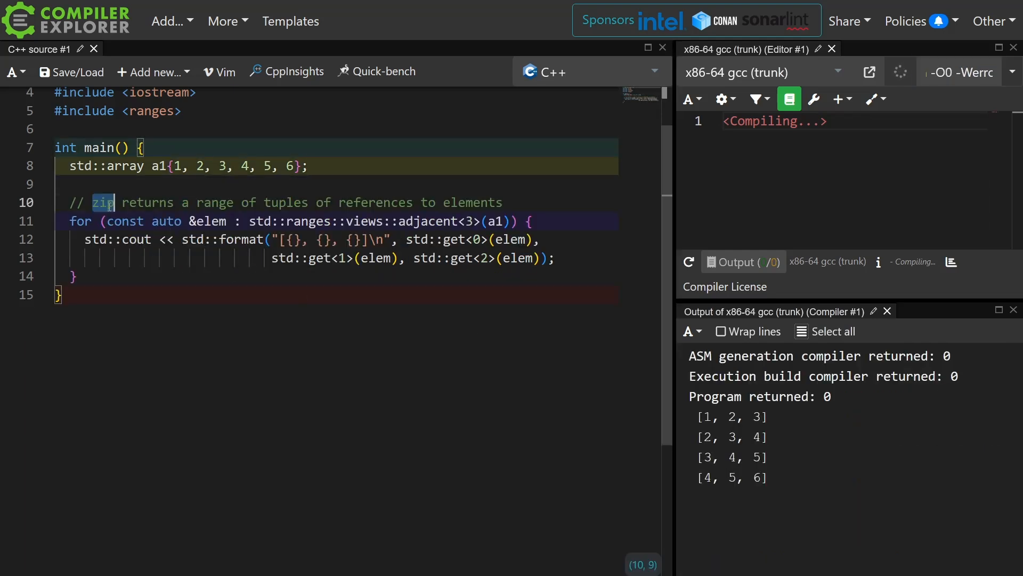
{"action": "type", "text": "adja"}
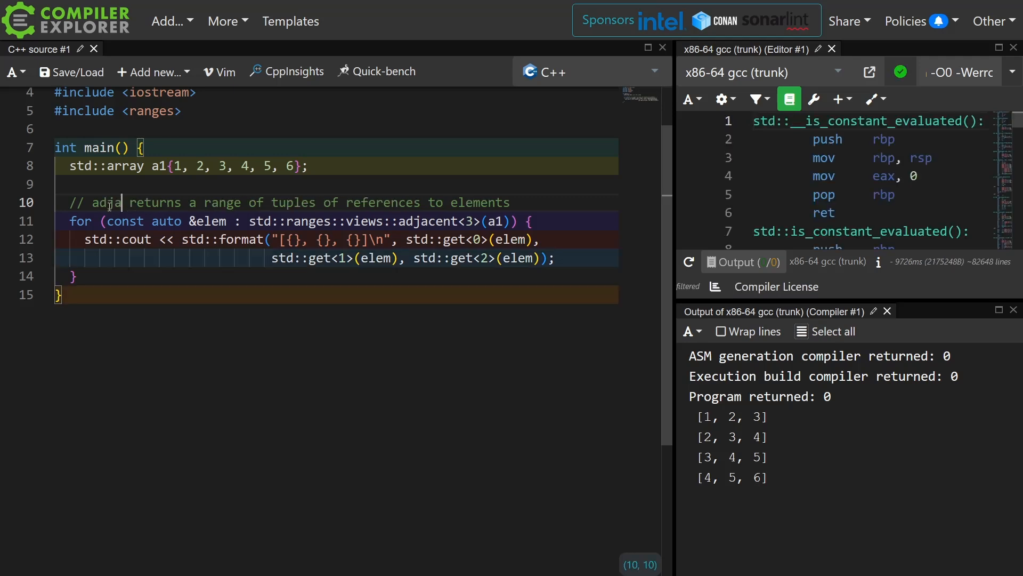
{"action": "type", "text": "cent"}
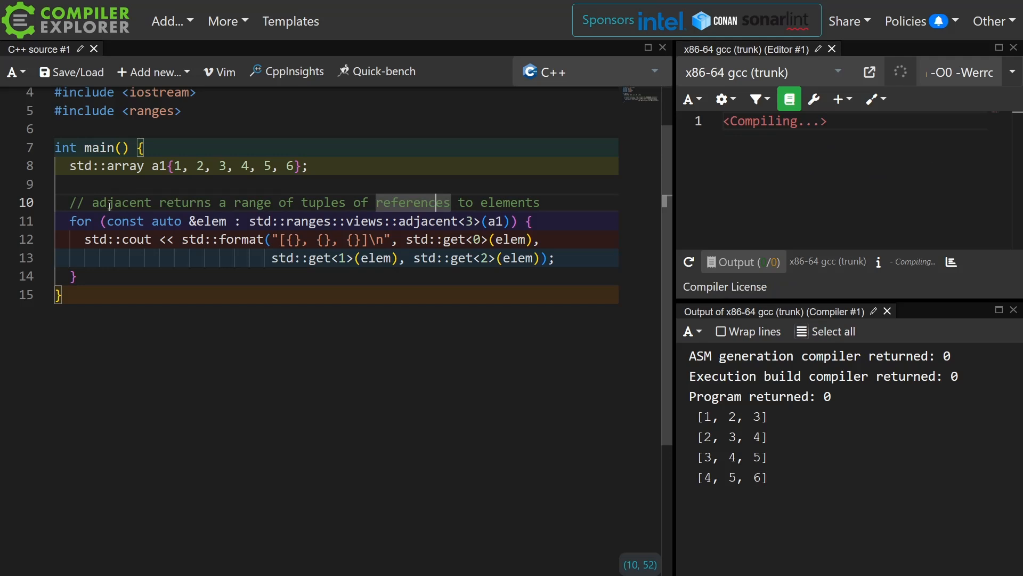
{"action": "double_click", "coordinate": [511, 202]}
{"action": "type", "text": "// in a sliding window"}
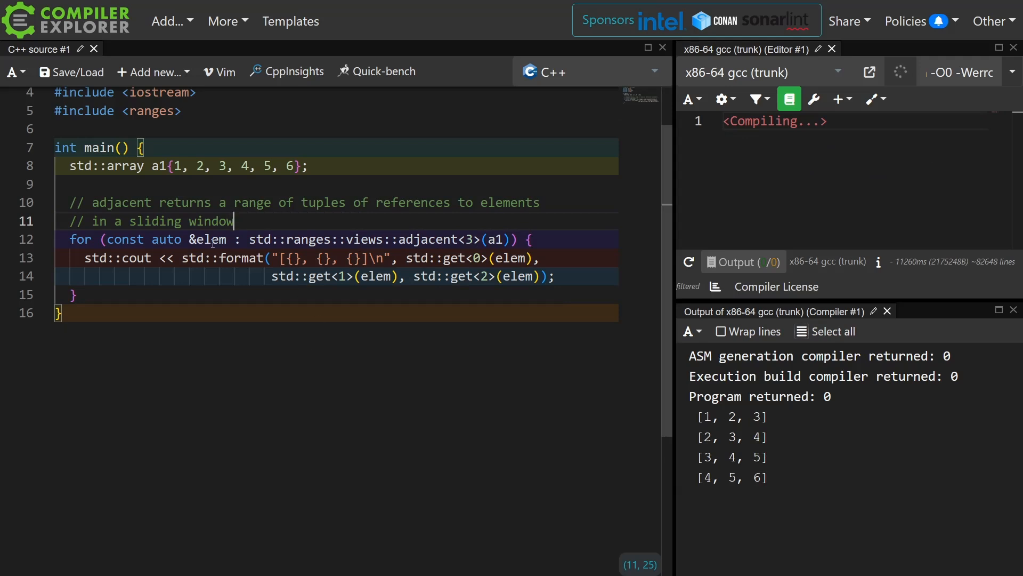
Unpack each window into p1, p2, print both, and use adjacent<2>.
{"action": "double_click", "coordinate": [211, 239]}
{"action": "type", "text": "["}
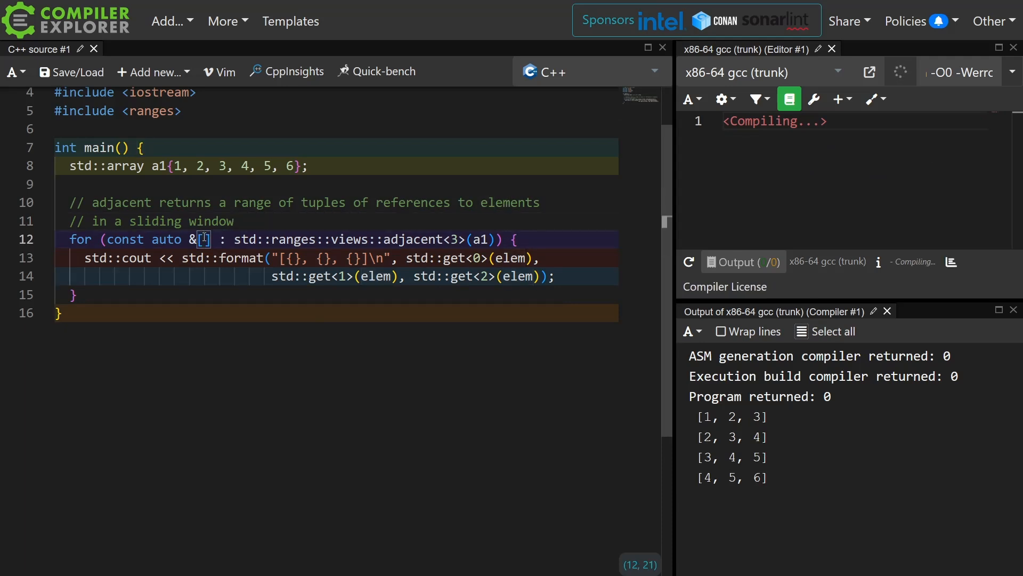
{"action": "type", "text": "p1, p2"}
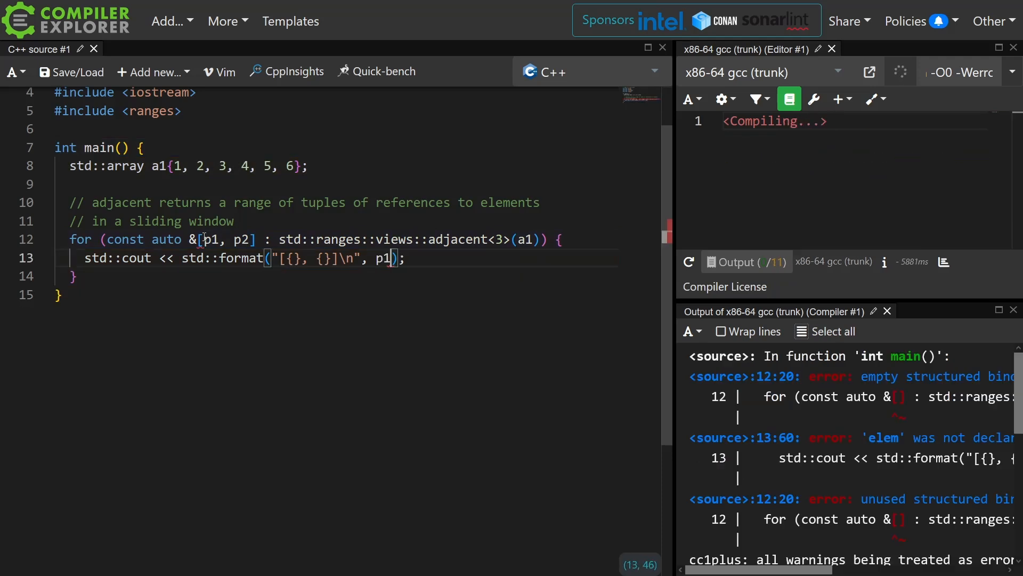
{"action": "type", "text": ", p2"}
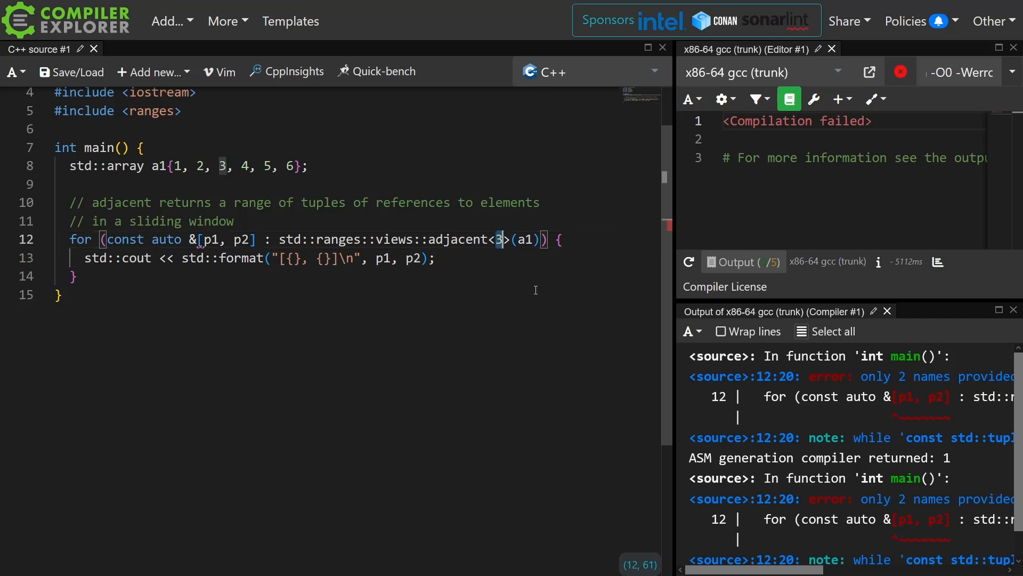
{"action": "type", "text": "2"}
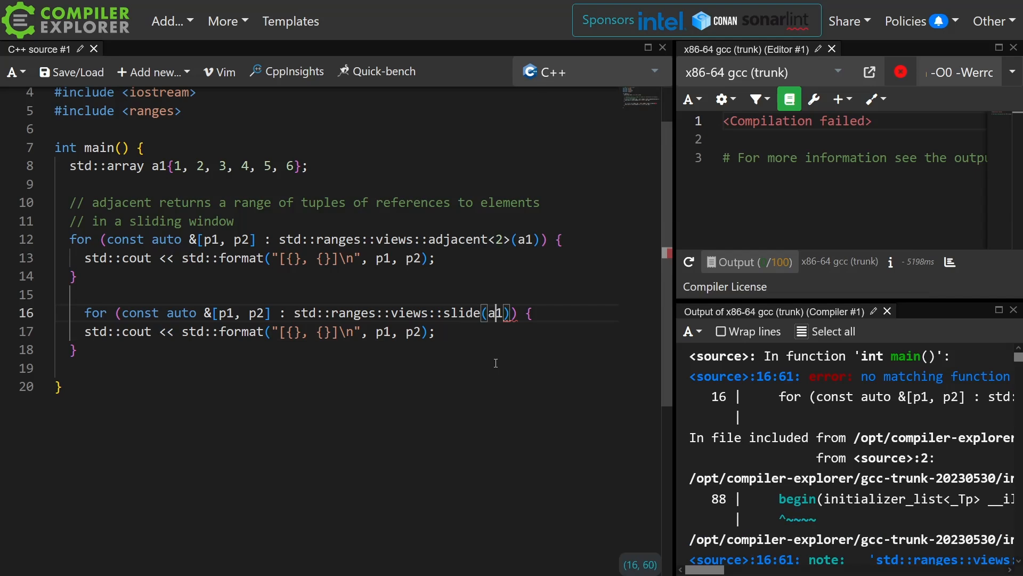
Make the duplicated loop iterate std::ranges::views::slide(a1, 3).
{"action": "type", "text": ", 3"}
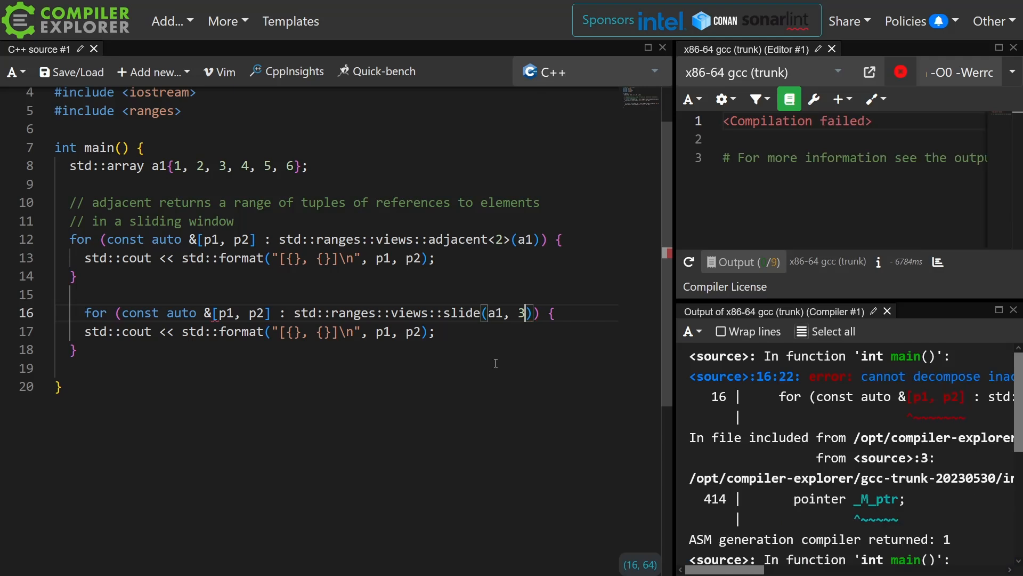
{"action": "left_click", "coordinate": [471, 202]}
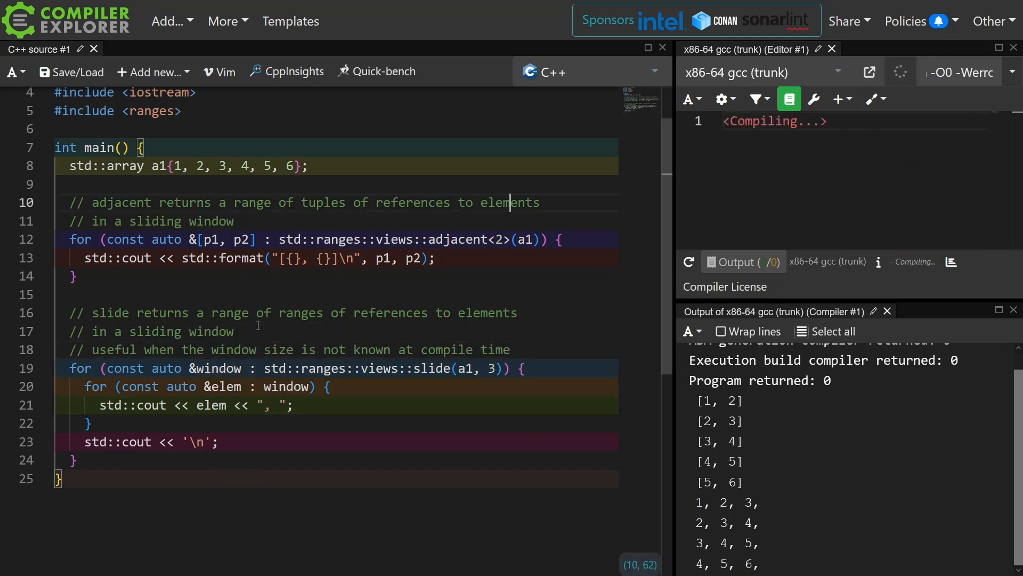
Comment that adjacent suits compile-time window sizes, slide otherwise or for ranges of ranges.
{"action": "type", "text": "// useful when the window size IS"}
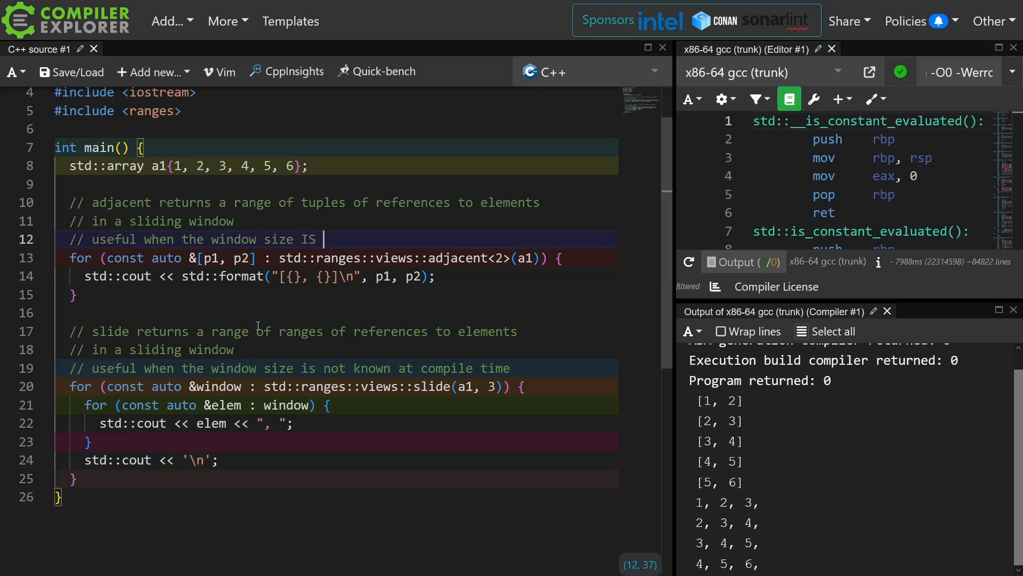
{"action": "type", "text": "known at compile time"}
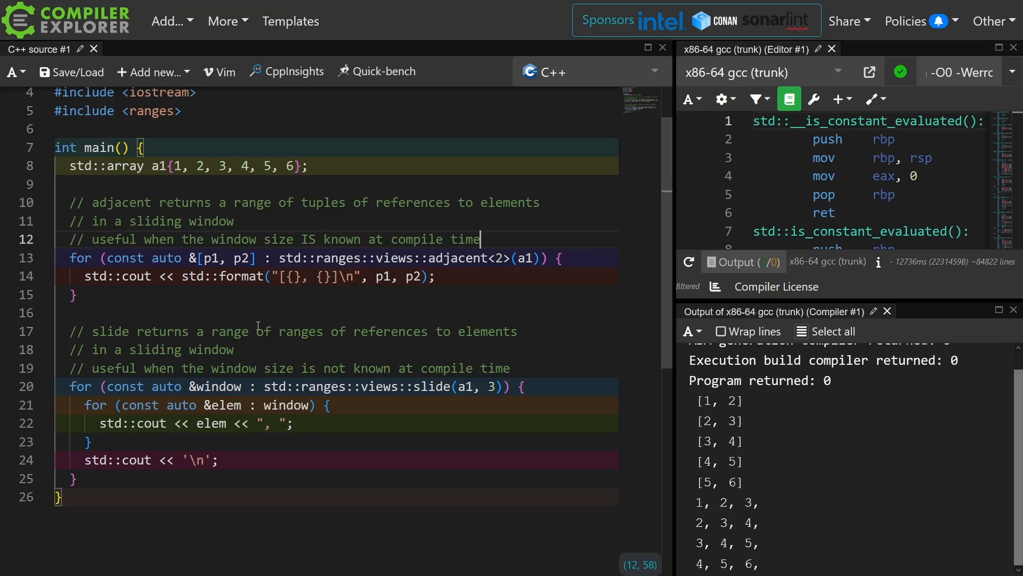
{"action": "type", "text": "// or if you have other reason to want a range of ranges back"}
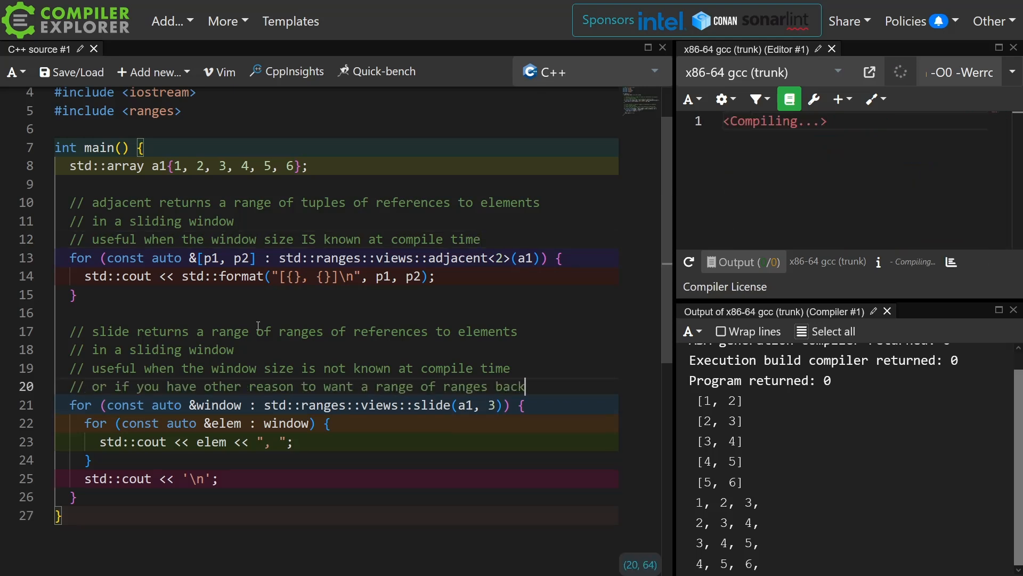